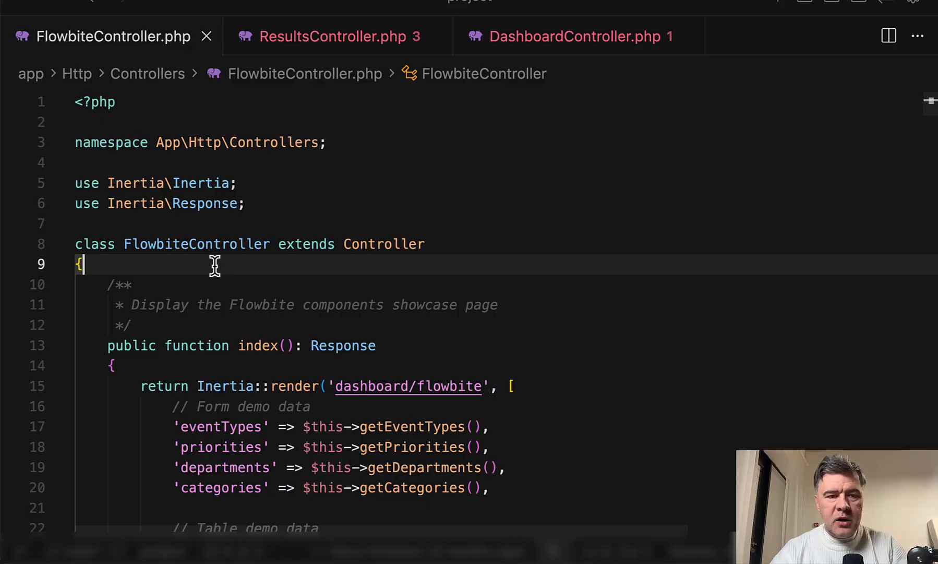
# Step: Scroll down through FlowbiteController.php's hard-coded helper arrays
pyautogui.scroll(-3)
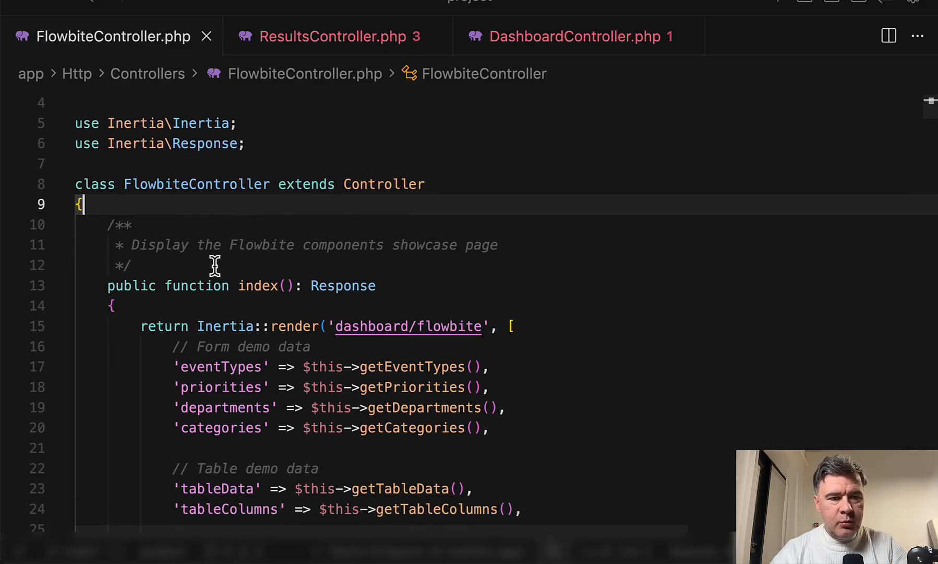
pyautogui.scroll(-3)
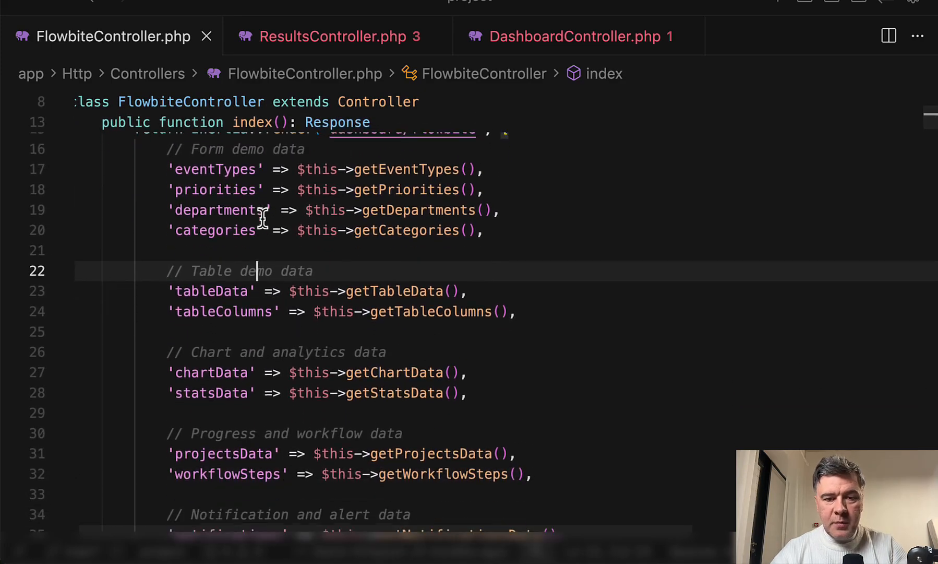
pyautogui.scroll(-3)
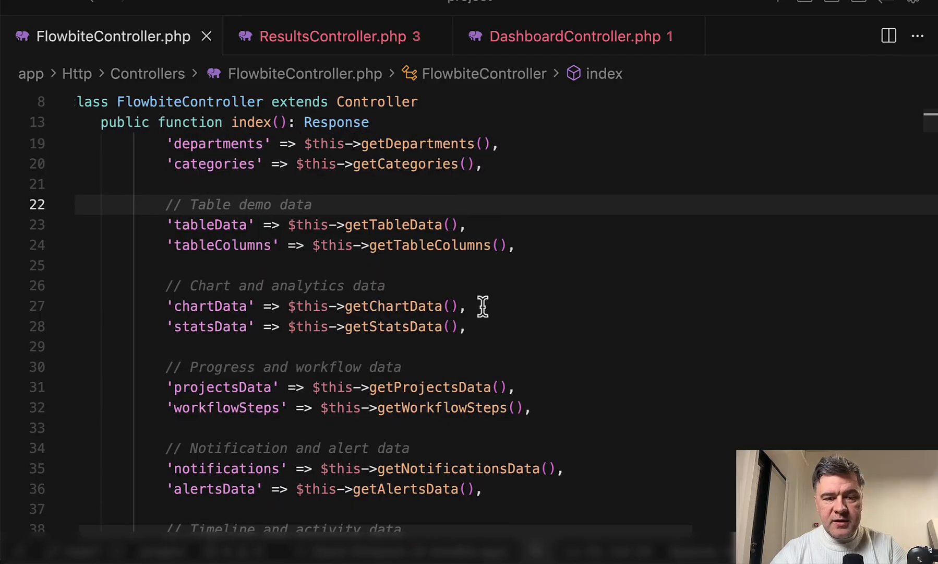
pyautogui.moveTo(390, 268)
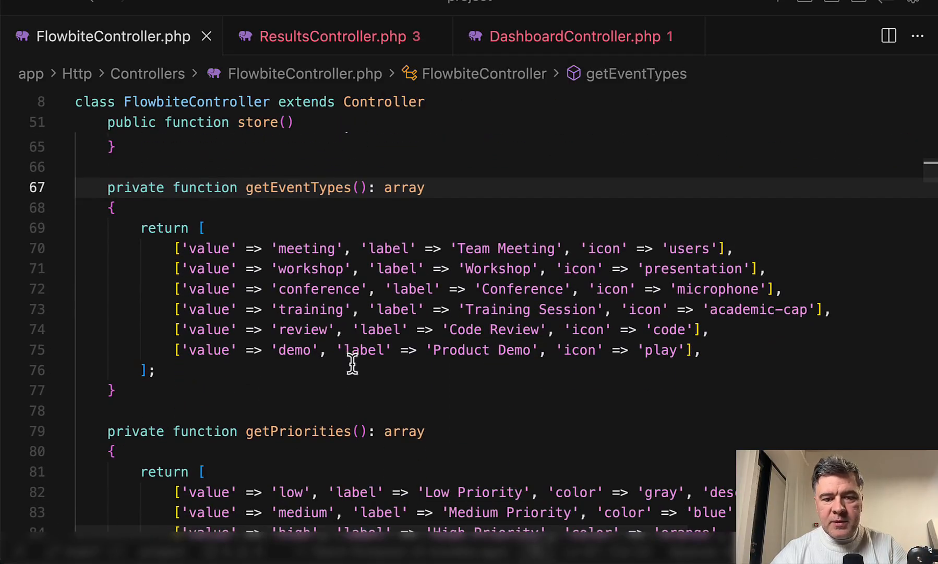
pyautogui.moveTo(413, 369)
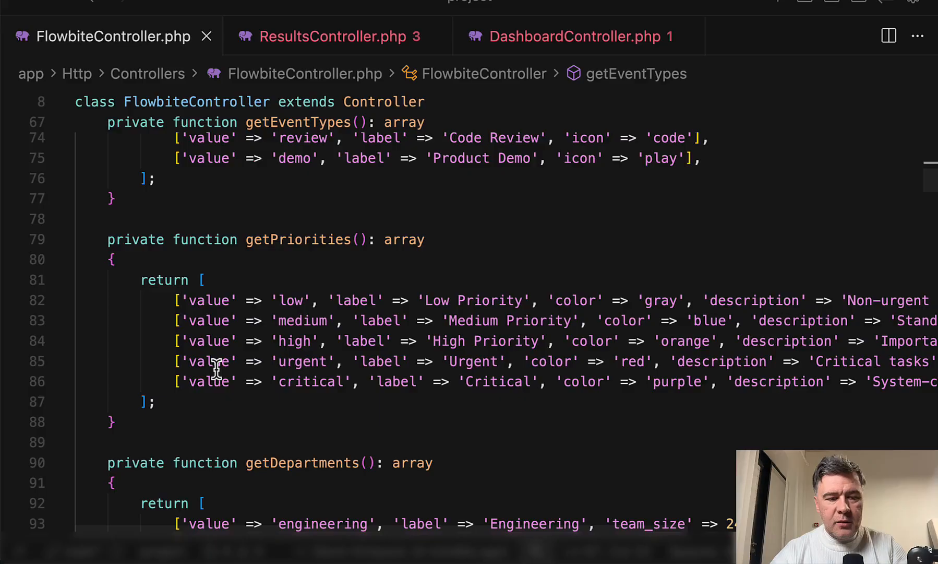
pyautogui.scroll(-3)
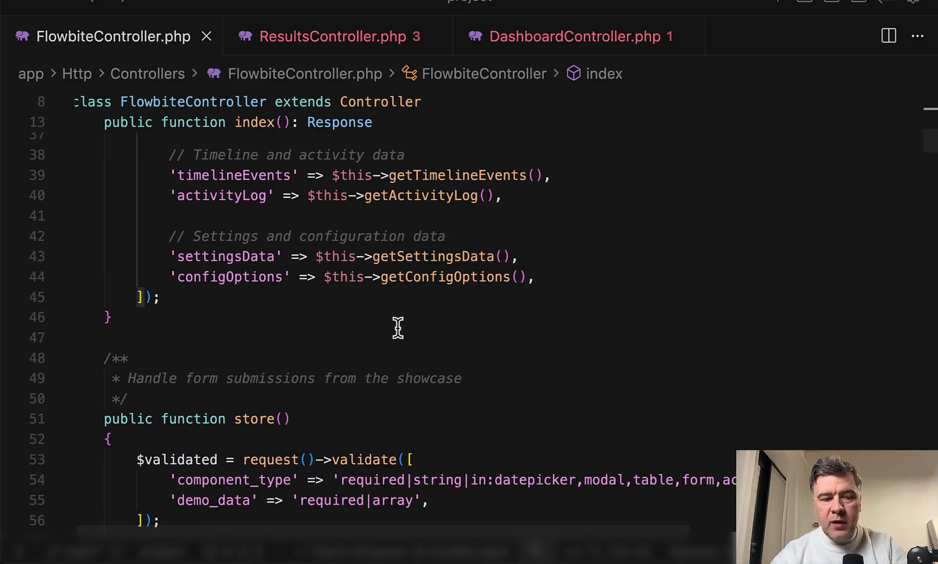
pyautogui.scroll(-3)
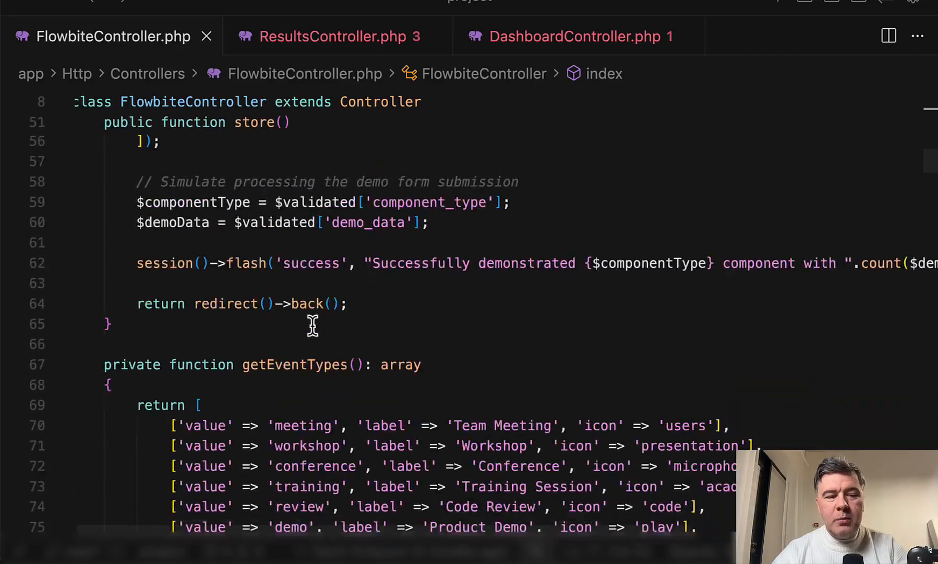
pyautogui.scroll(-3)
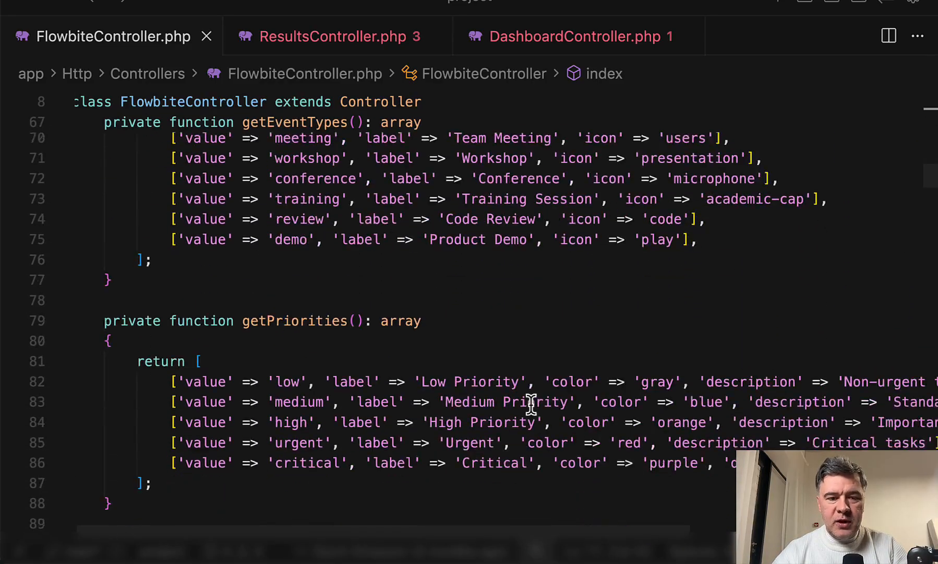
pyautogui.scroll(-3)
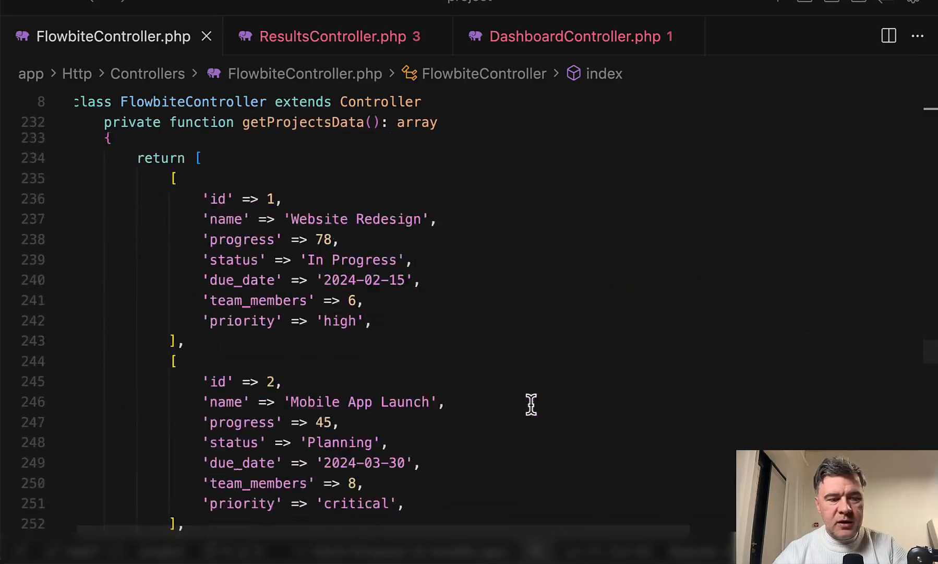
pyautogui.scroll(-3)
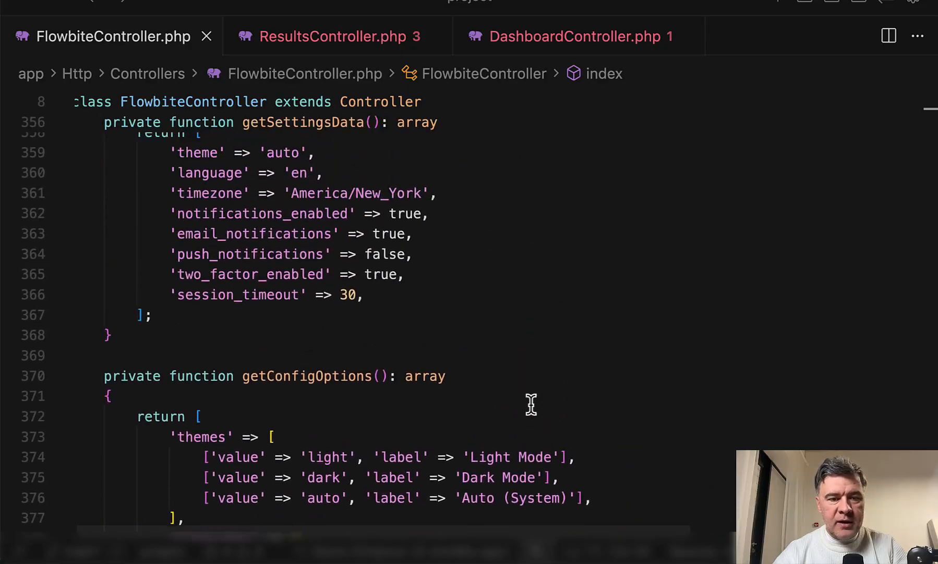
# Step: Review the last helper arrays, then switch to ResultsController.php
pyautogui.scroll(3)
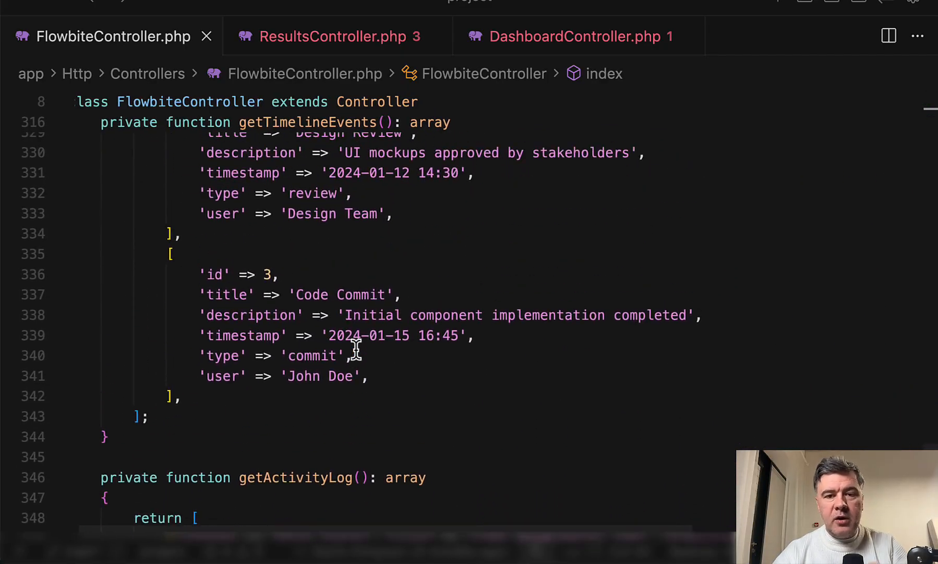
pyautogui.scroll(-3)
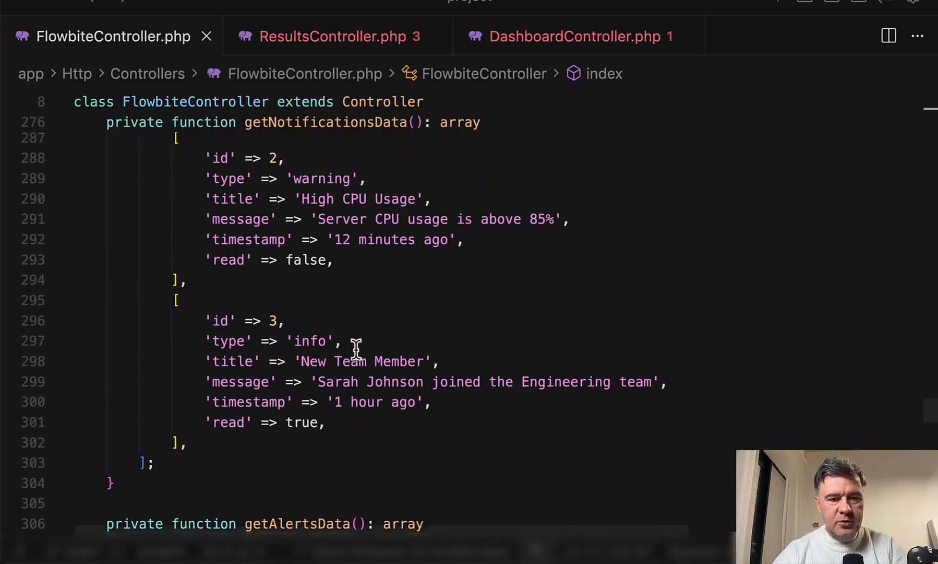
pyautogui.scroll(-3)
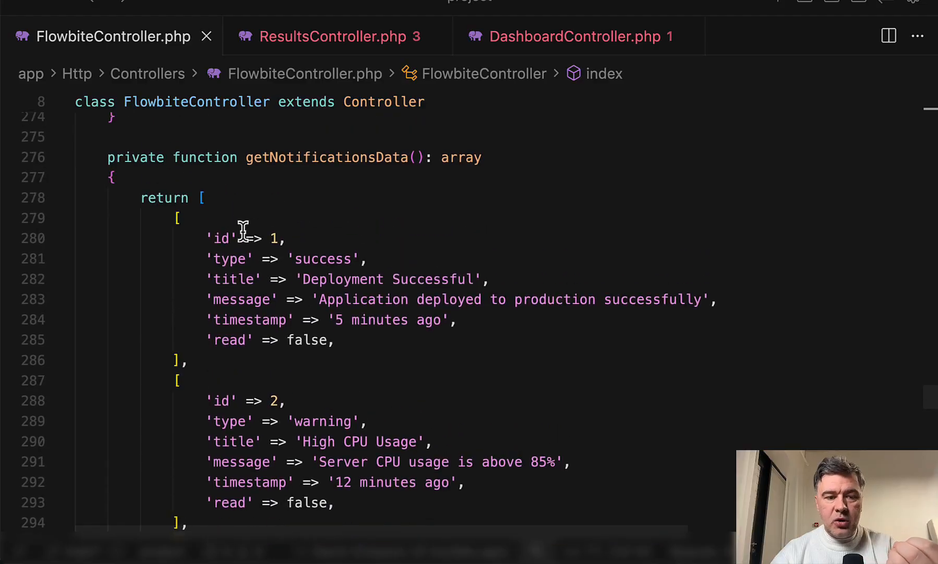
pyautogui.scroll(-3)
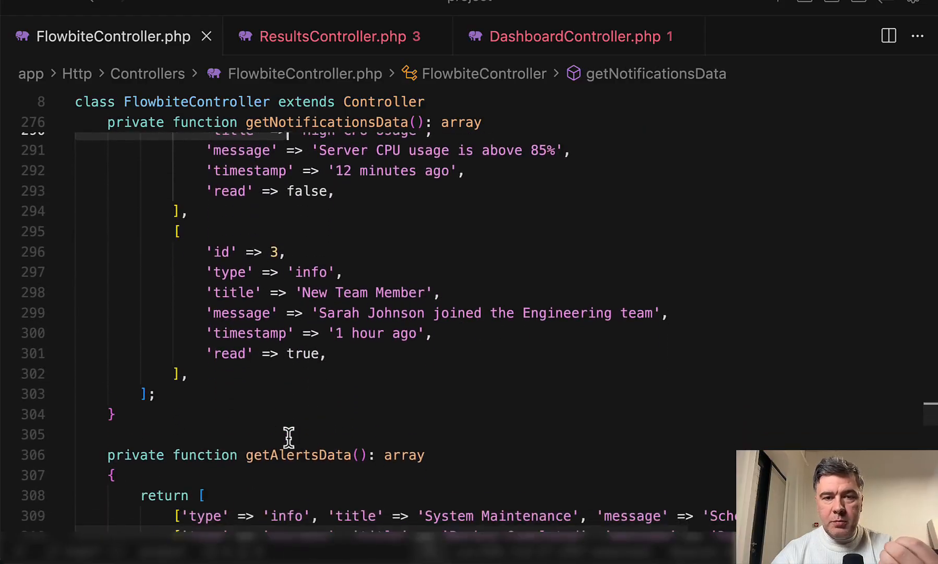
pyautogui.scroll(-3)
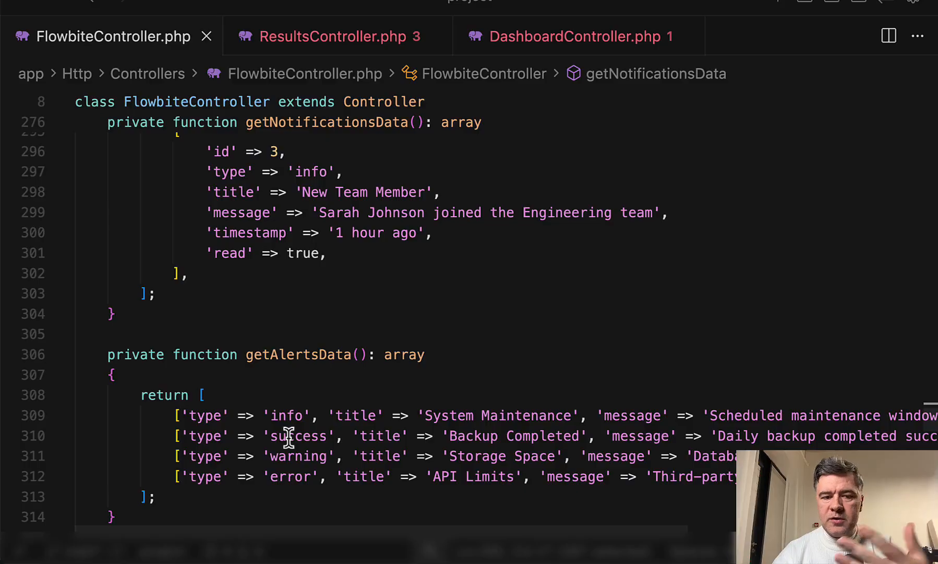
pyautogui.moveTo(388, 299)
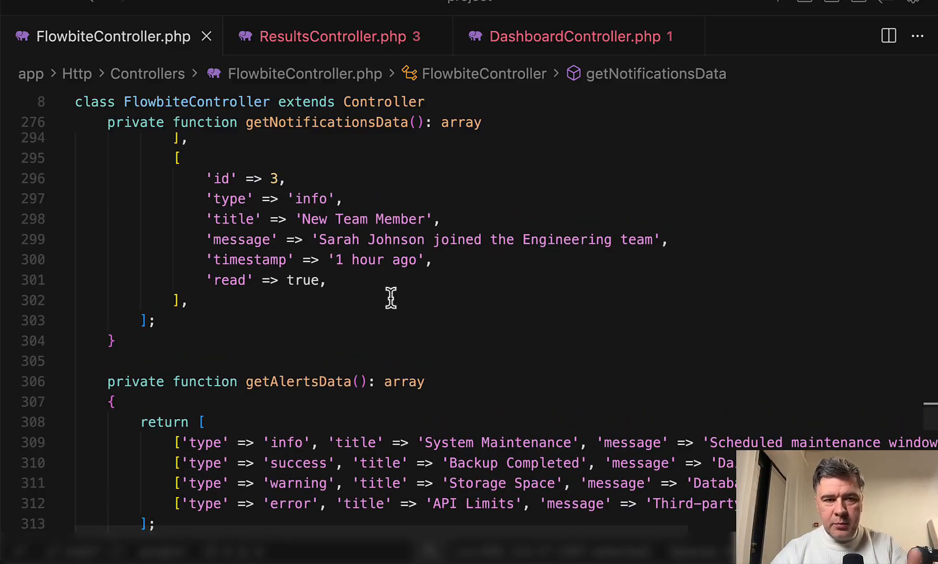
pyautogui.click(336, 36)
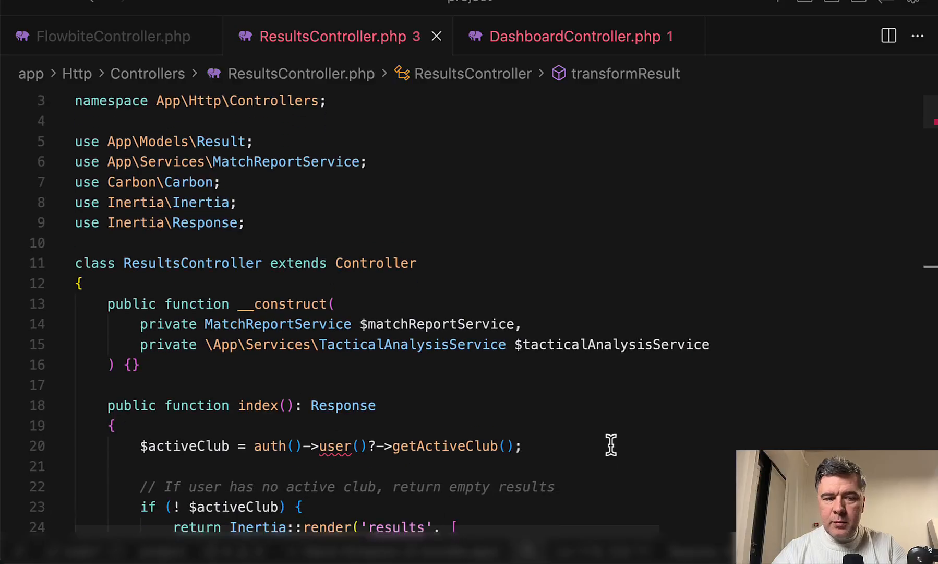
pyautogui.scroll(-3)
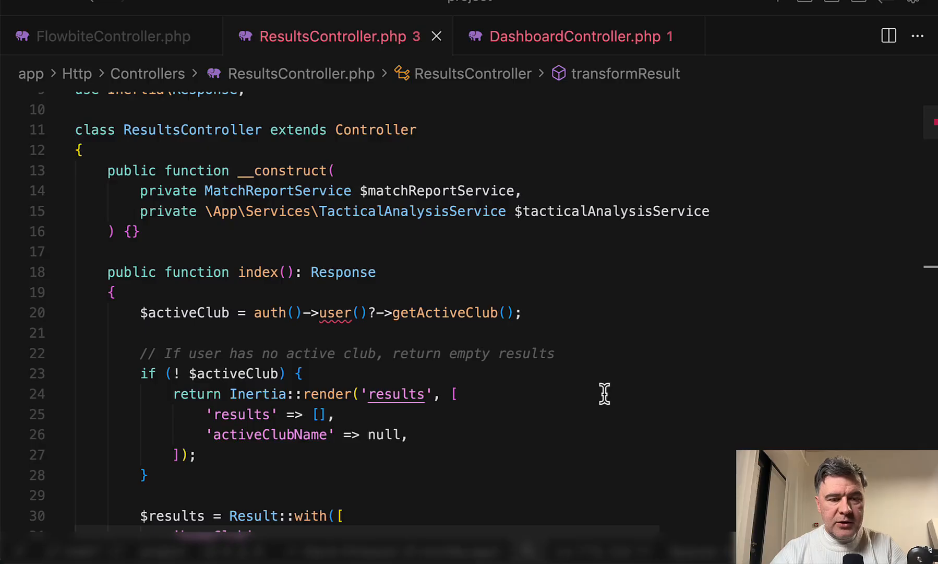
pyautogui.scroll(-3)
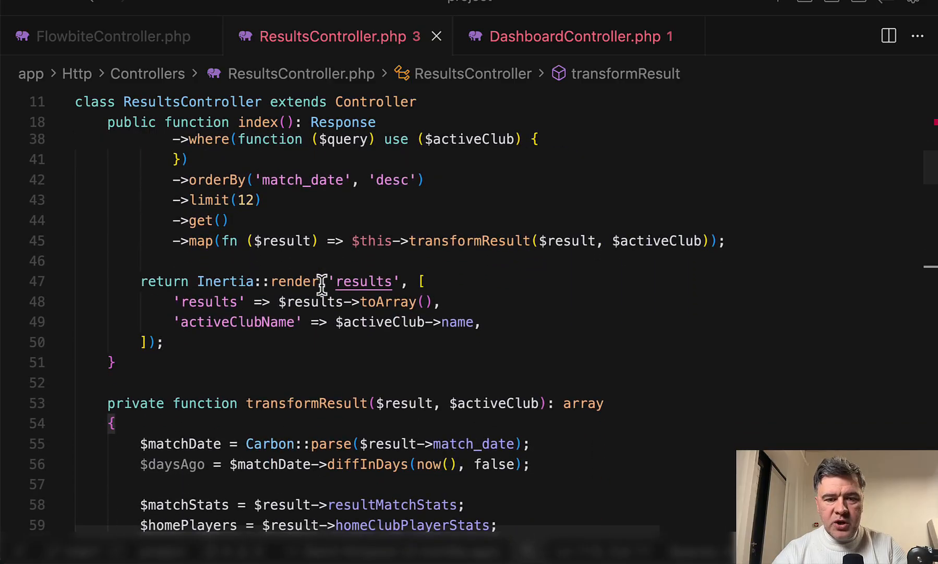
pyautogui.click(457, 241)
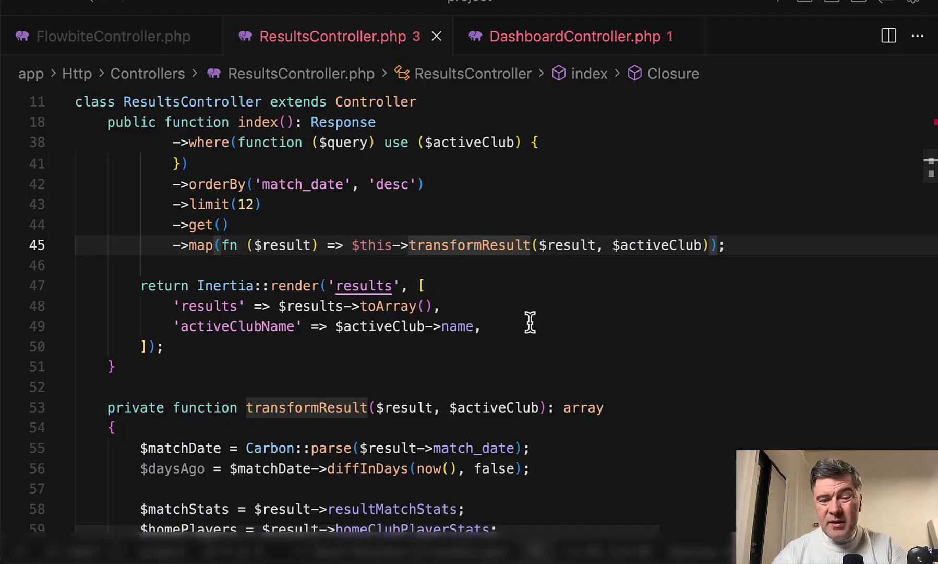
pyautogui.moveTo(591, 326)
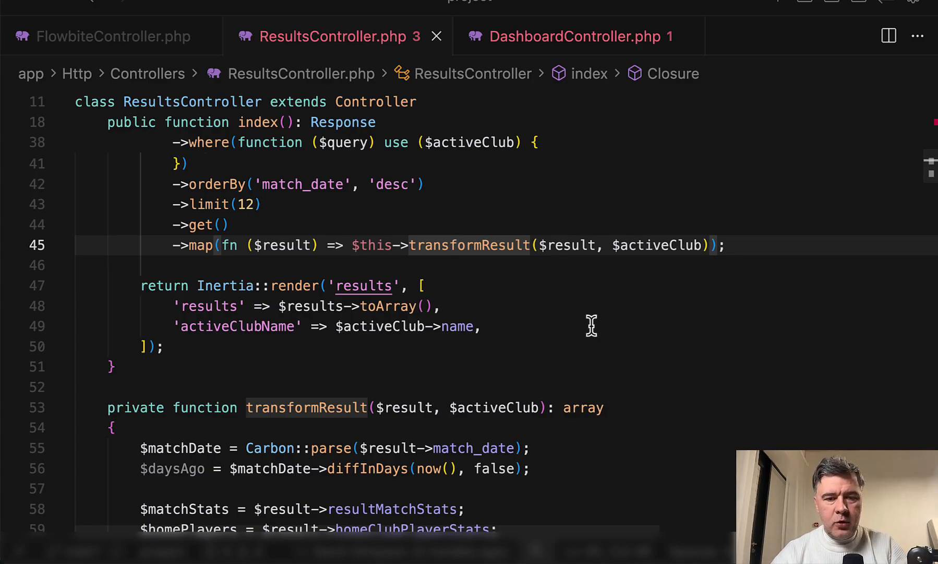
pyautogui.scroll(-3)
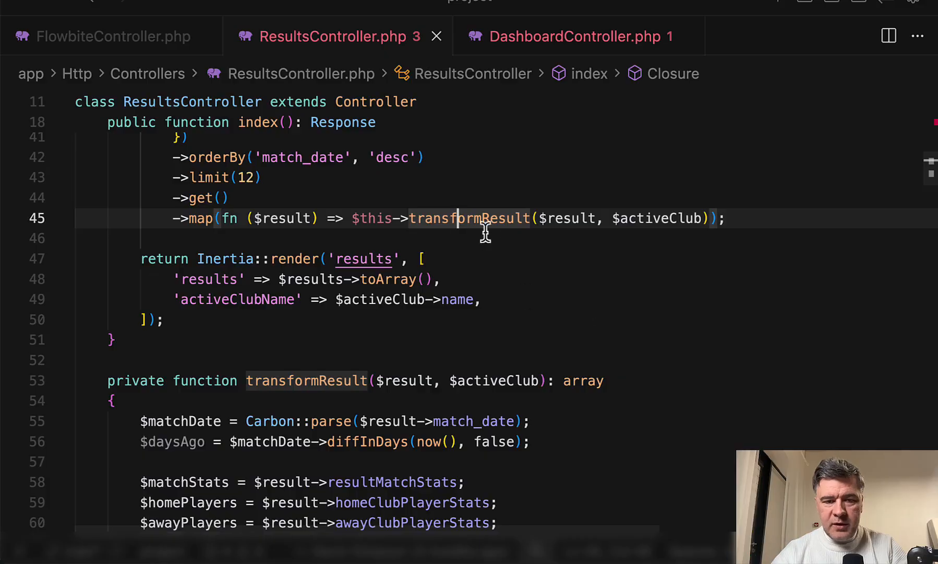
pyautogui.scroll(-3)
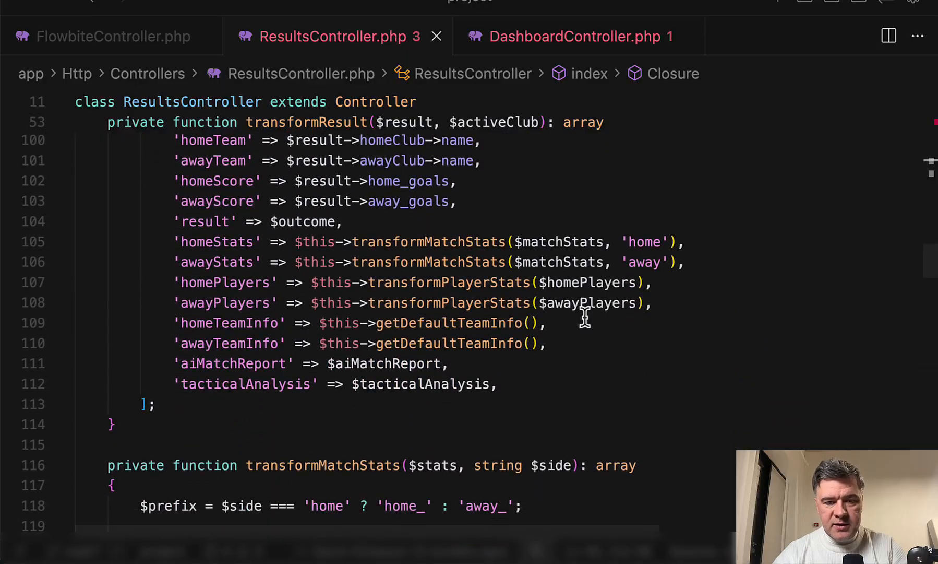
pyautogui.moveTo(616, 419)
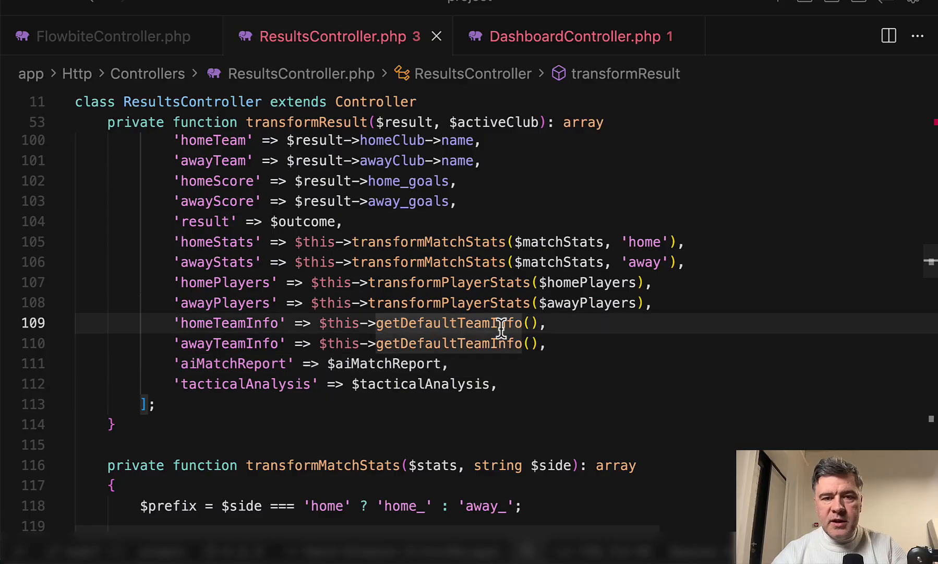
pyautogui.moveTo(455, 323)
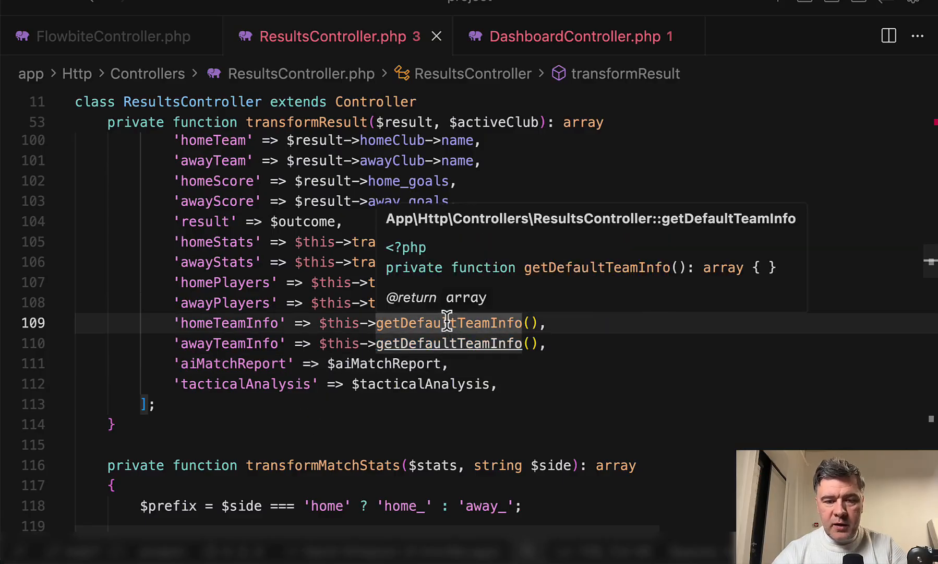
pyautogui.click(448, 323)
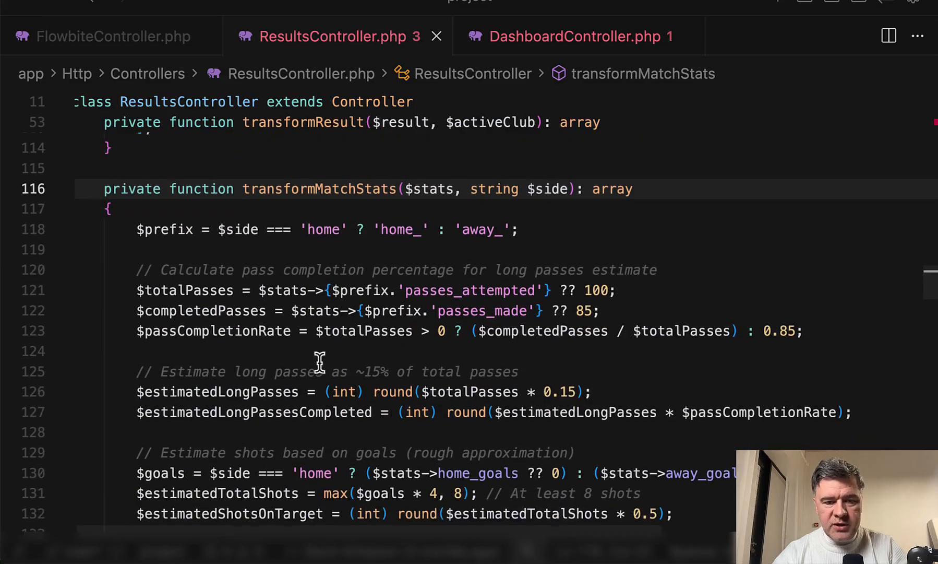
pyautogui.scroll(-3)
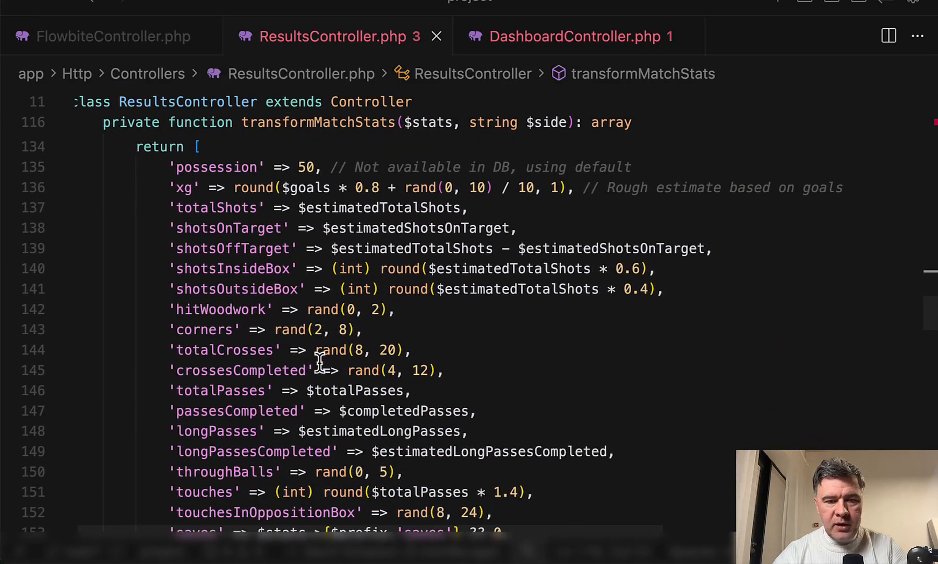
pyautogui.scroll(-3)
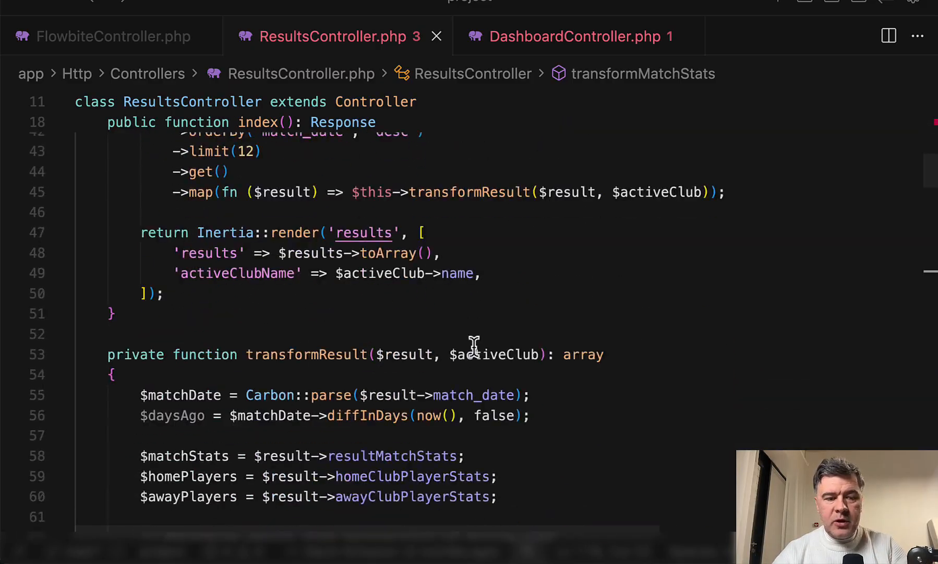
pyautogui.scroll(-3)
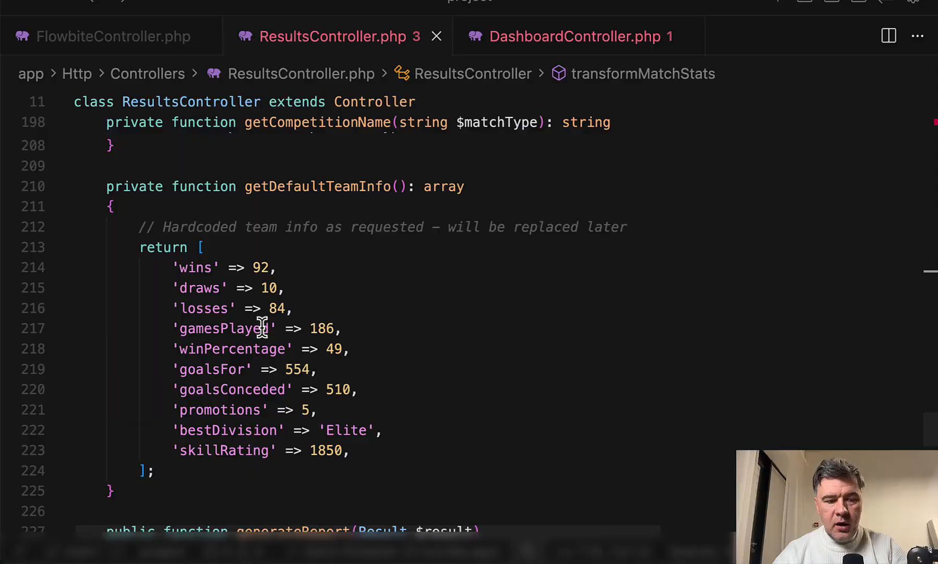
pyautogui.scroll(-3)
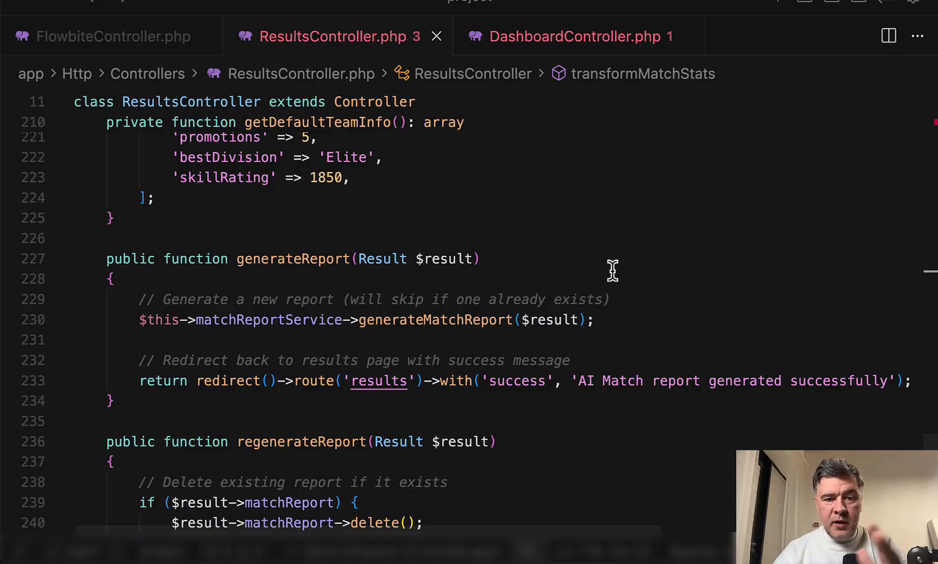
pyautogui.scroll(-3)
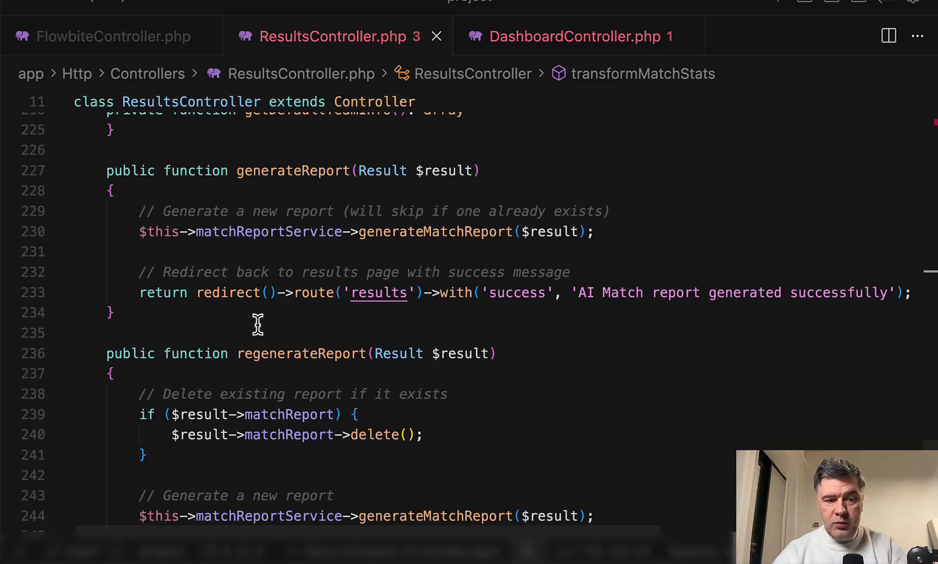
pyautogui.scroll(-3)
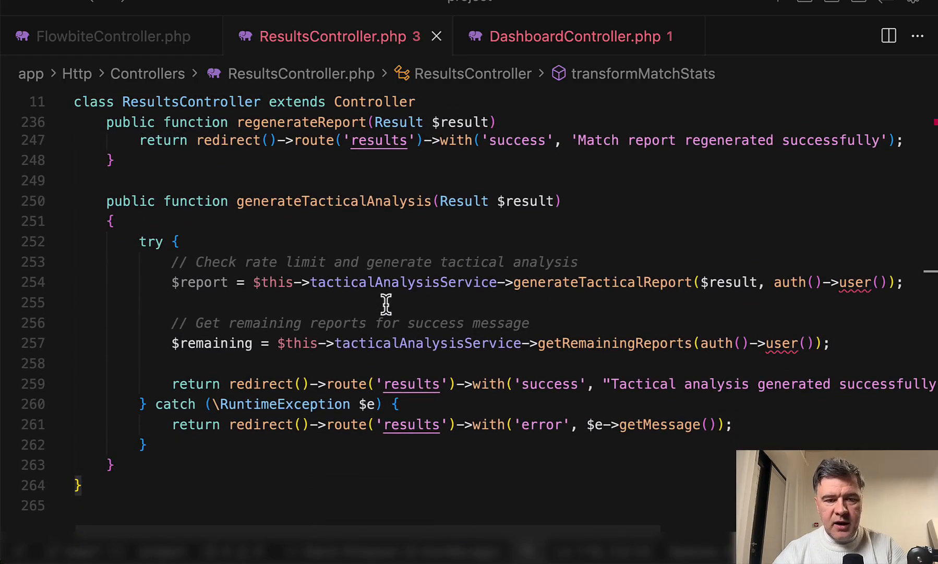
# Step: Scroll through ResultsController.php's report methods, then switch to DashboardController.php
pyautogui.scroll(-3)
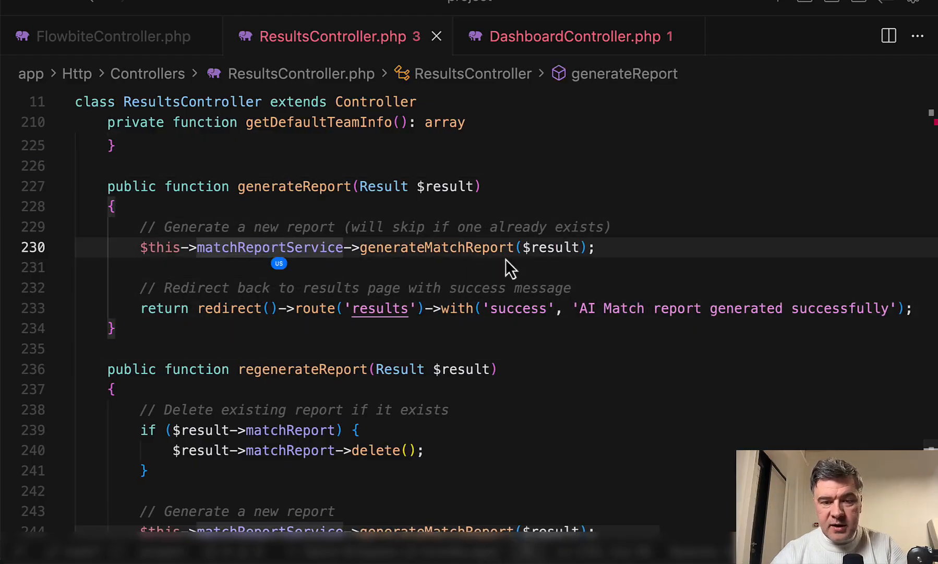
pyautogui.scroll(-3)
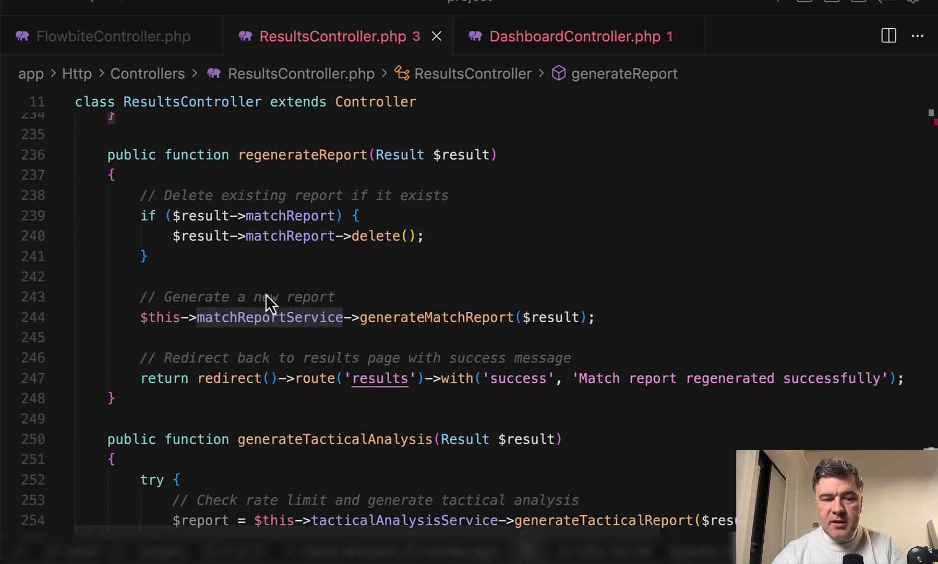
pyautogui.scroll(-3)
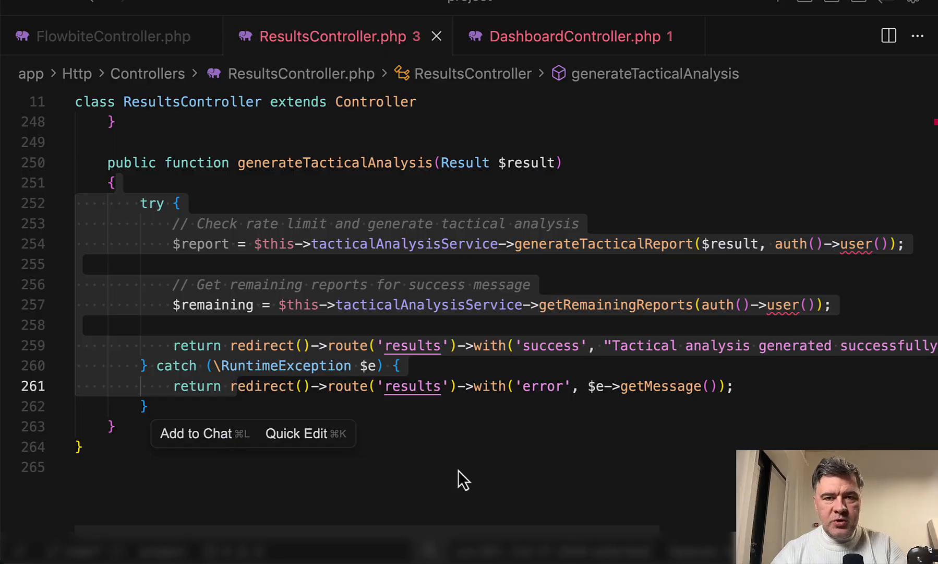
pyautogui.moveTo(229, 394)
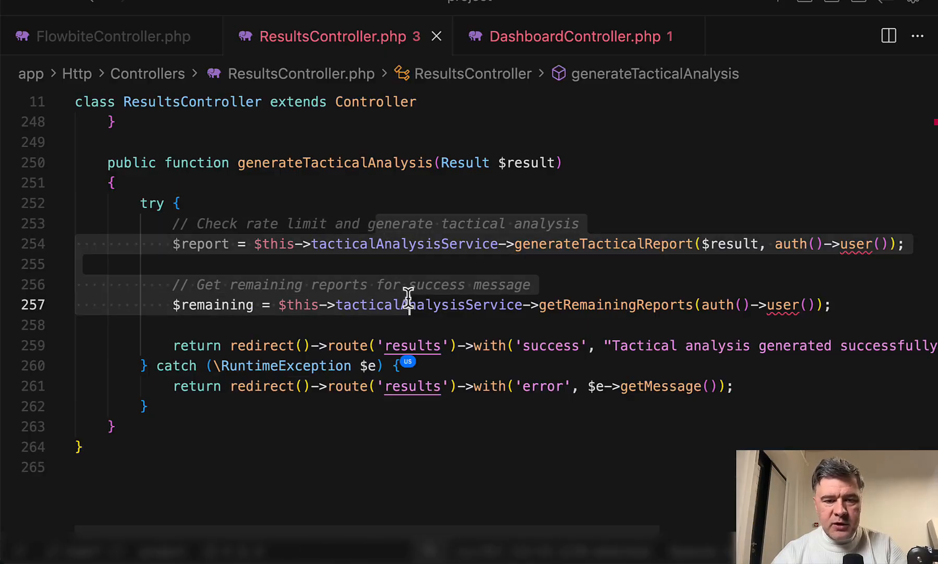
pyautogui.click(578, 36)
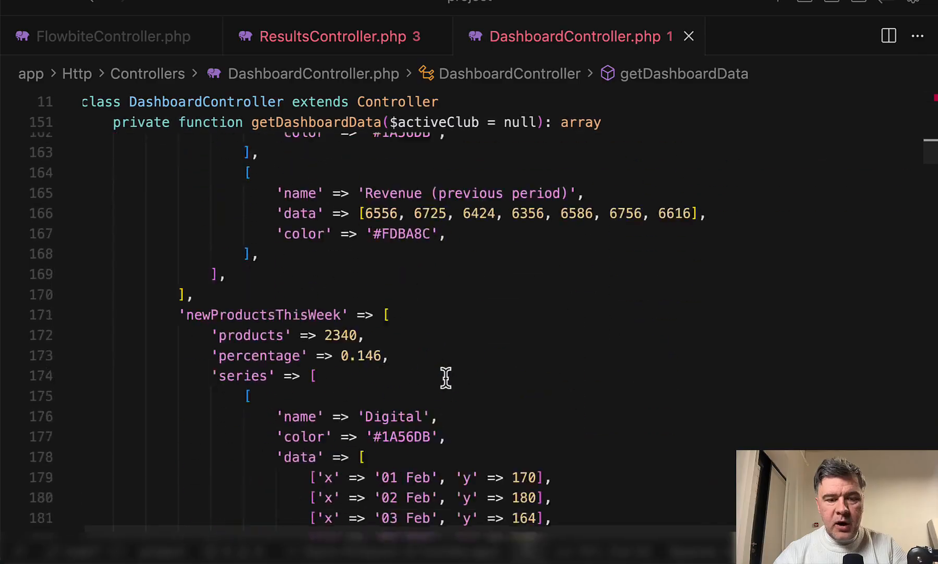
pyautogui.scroll(-3)
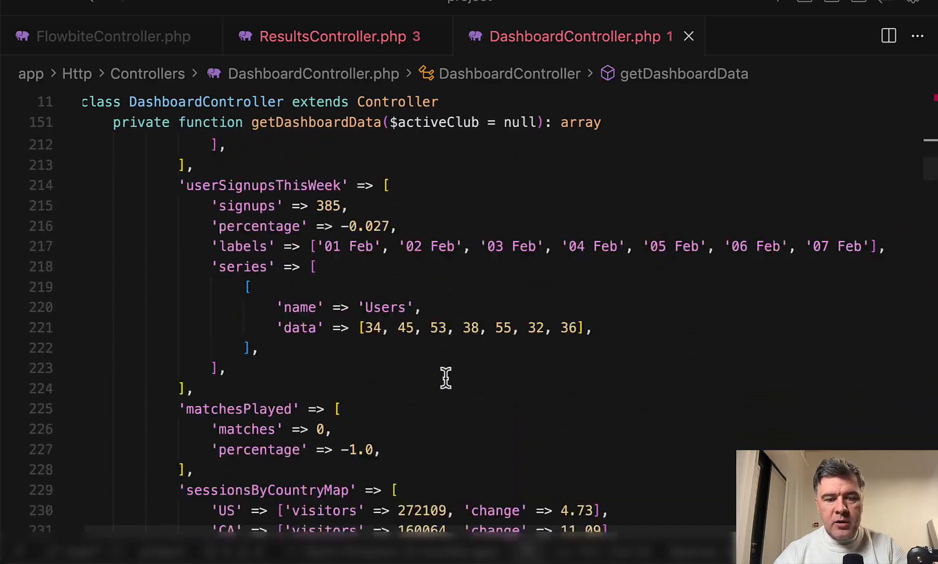
pyautogui.scroll(-3)
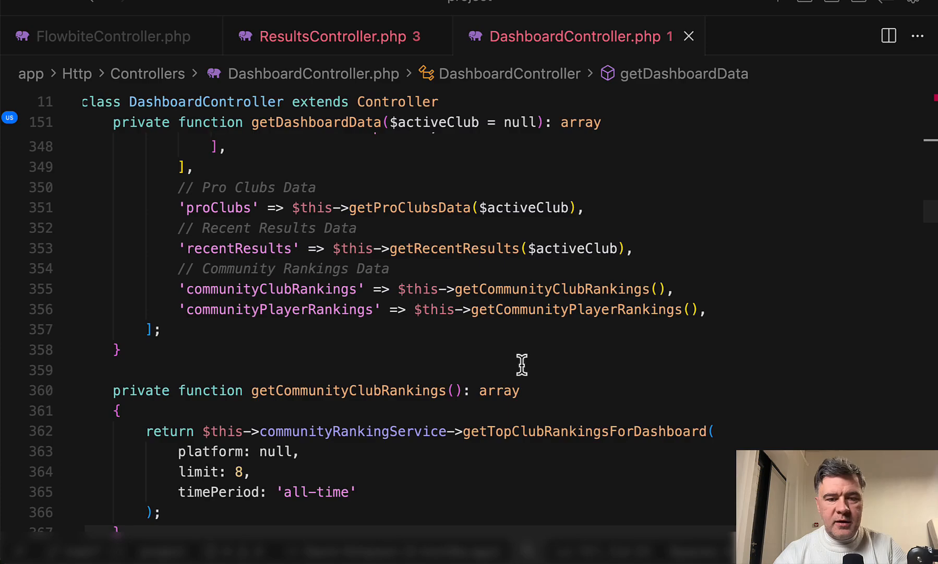
pyautogui.moveTo(592, 371)
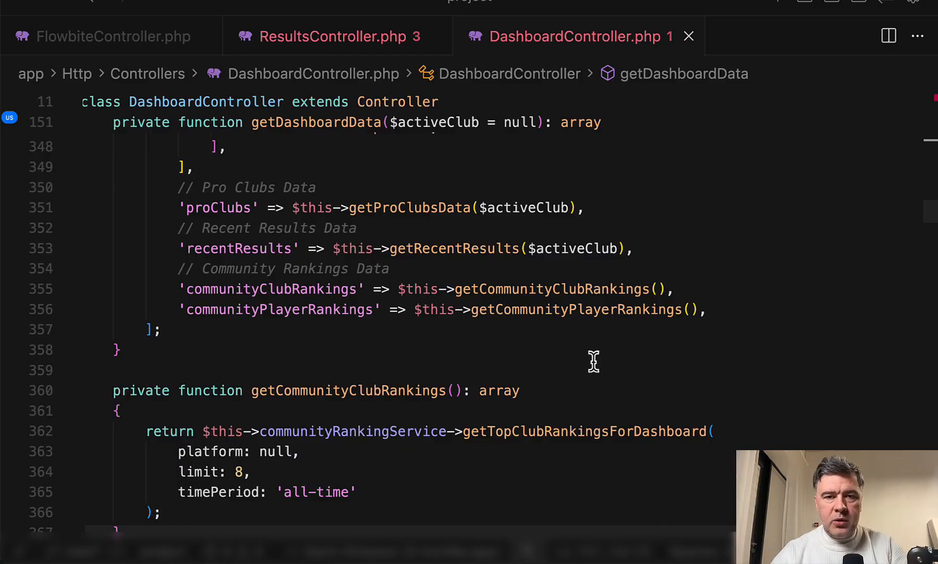
pyautogui.moveTo(543, 367)
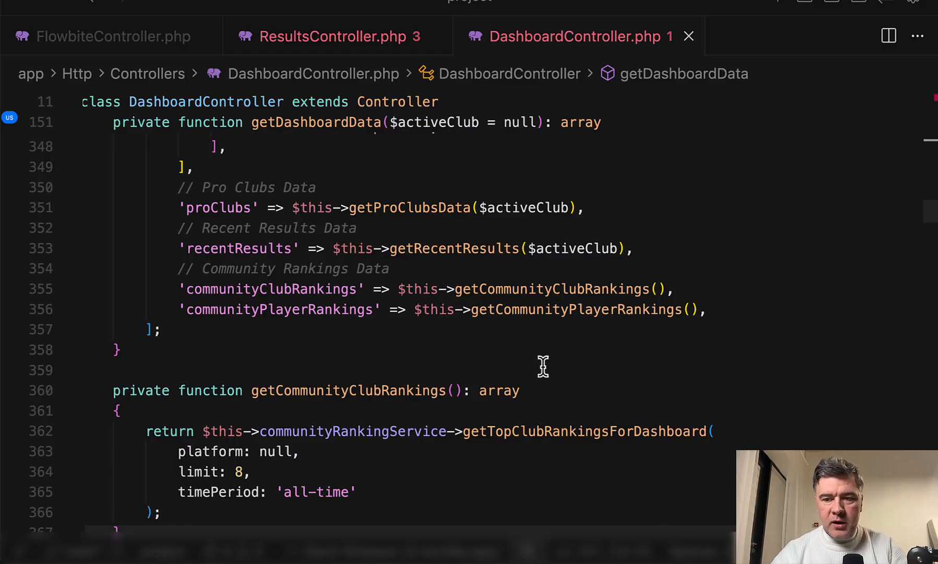
pyautogui.scroll(-3)
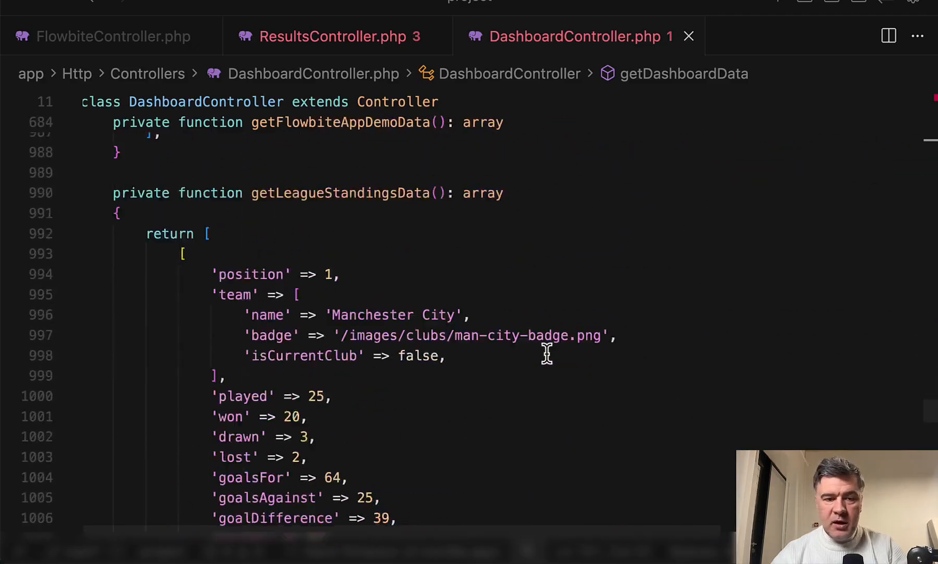
pyautogui.scroll(-3)
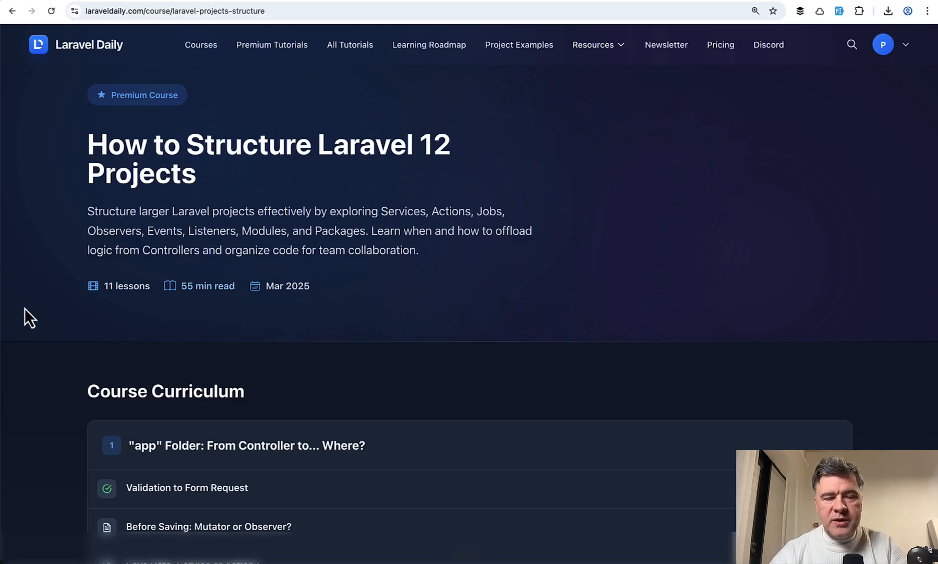
pyautogui.scroll(-3)
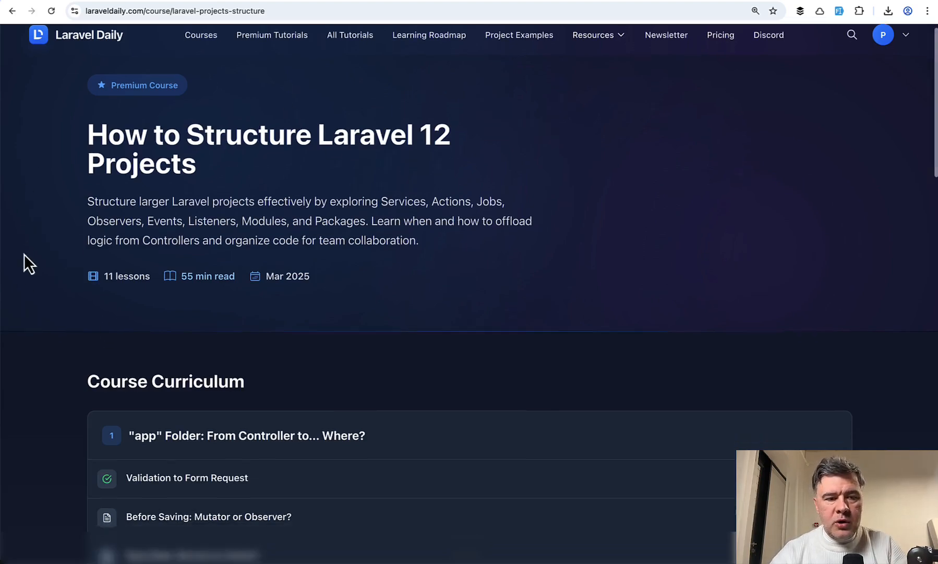
pyautogui.scroll(-3)
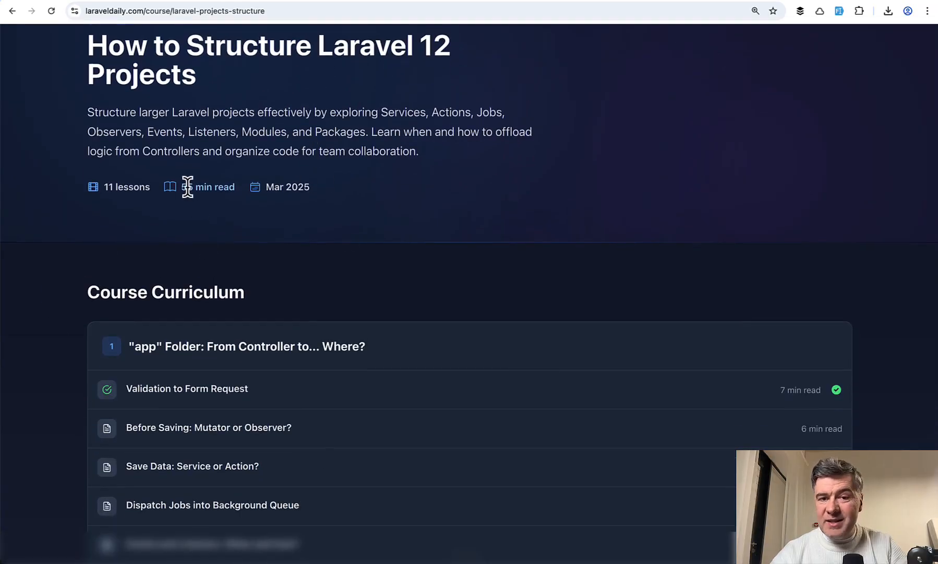
pyautogui.moveTo(38, 265)
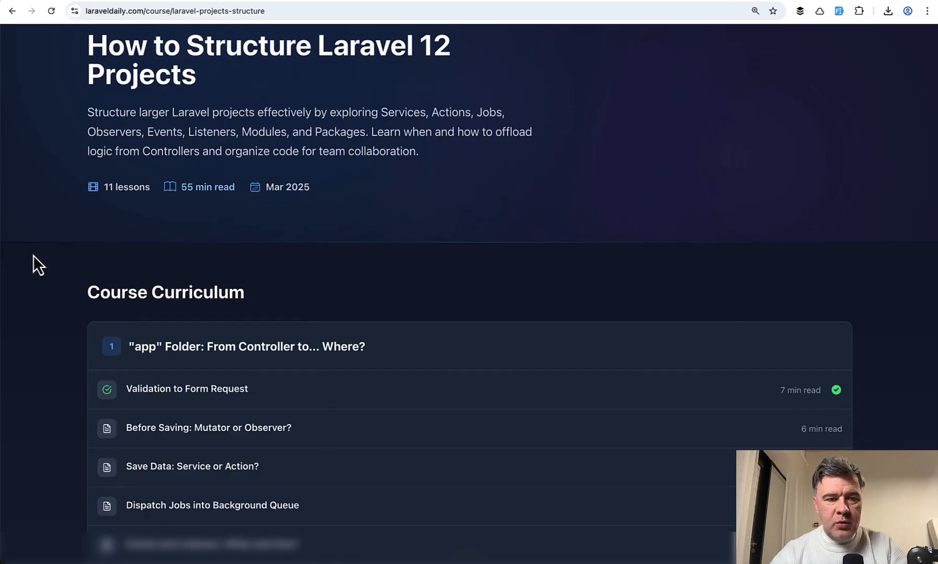
pyautogui.scroll(-3)
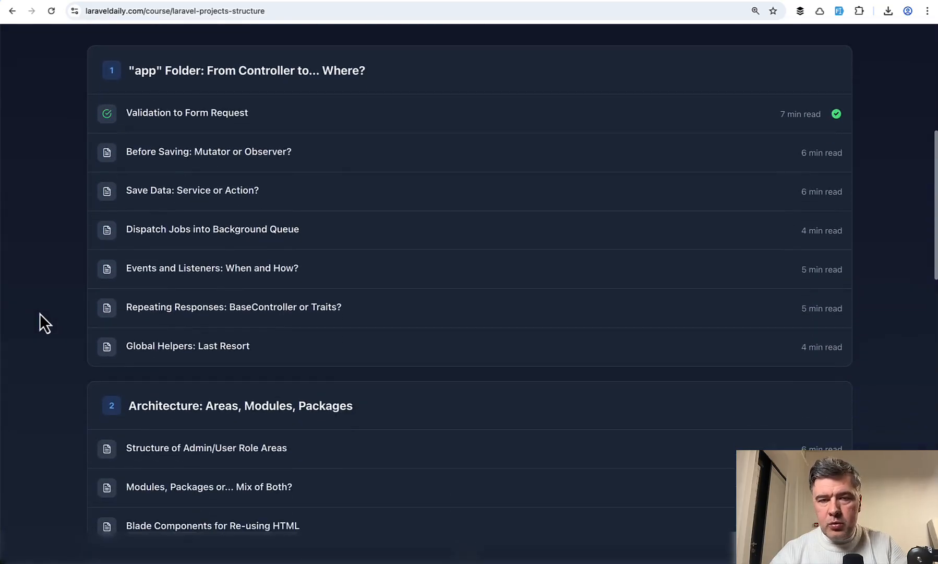
pyautogui.scroll(-3)
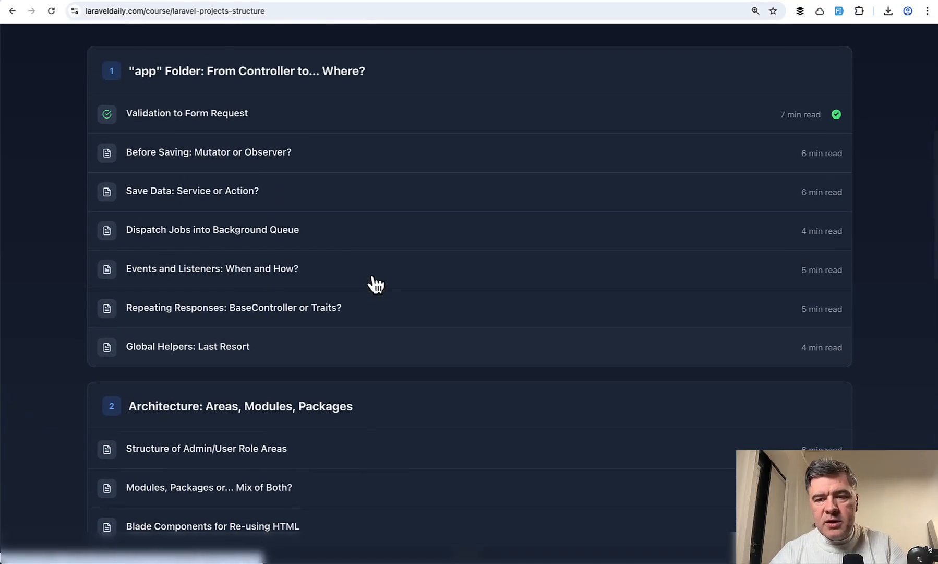
pyautogui.moveTo(256, 283)
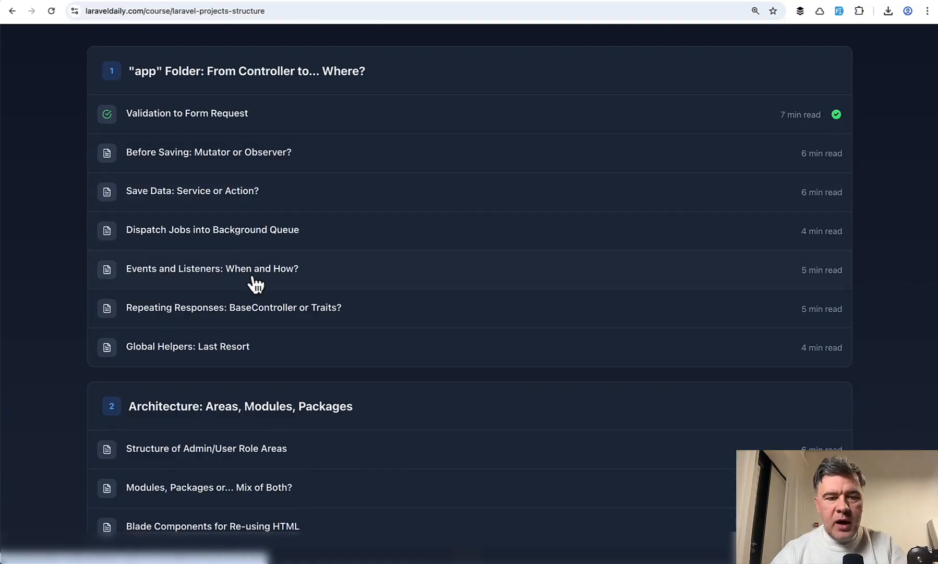
pyautogui.scroll(-3)
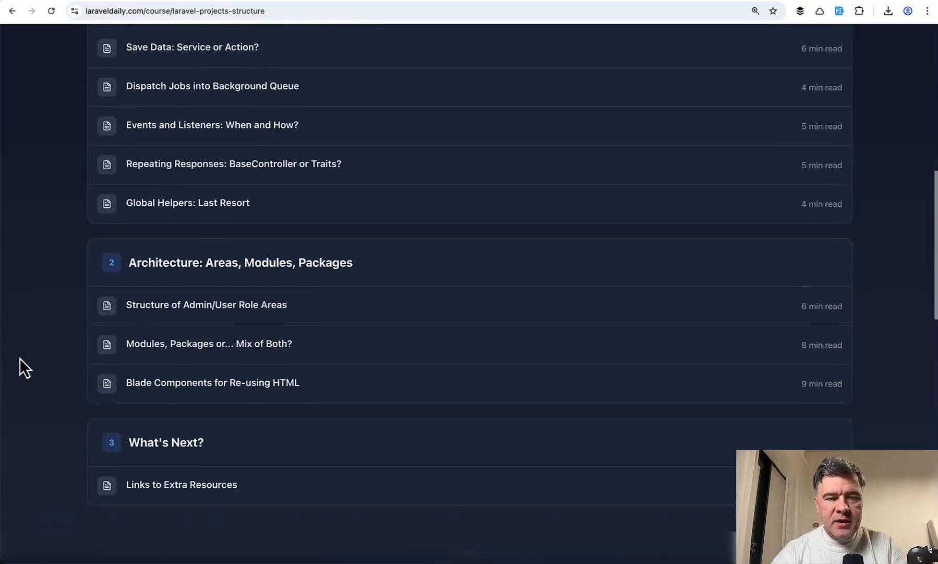
pyautogui.scroll(-3)
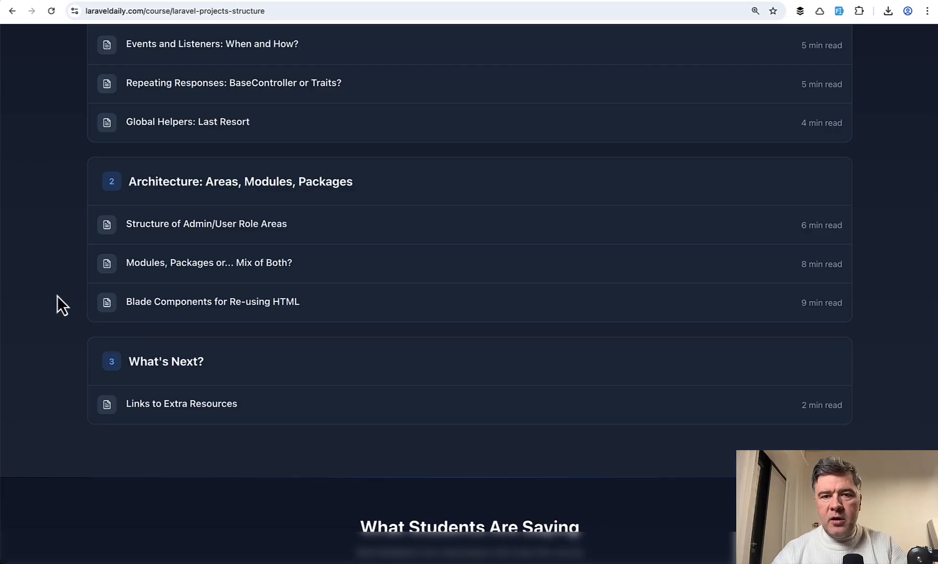